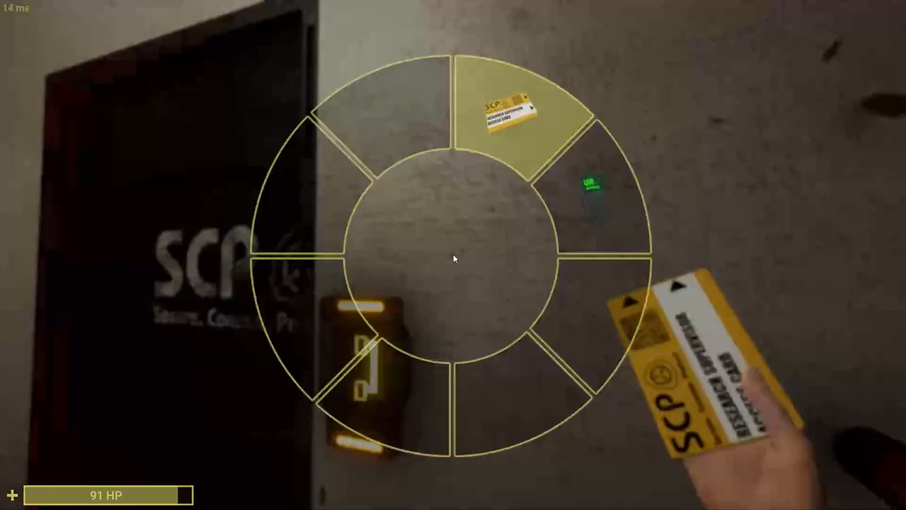
Step: Bring up the inventory wheel to swap the keycard for the radio
key(tab)
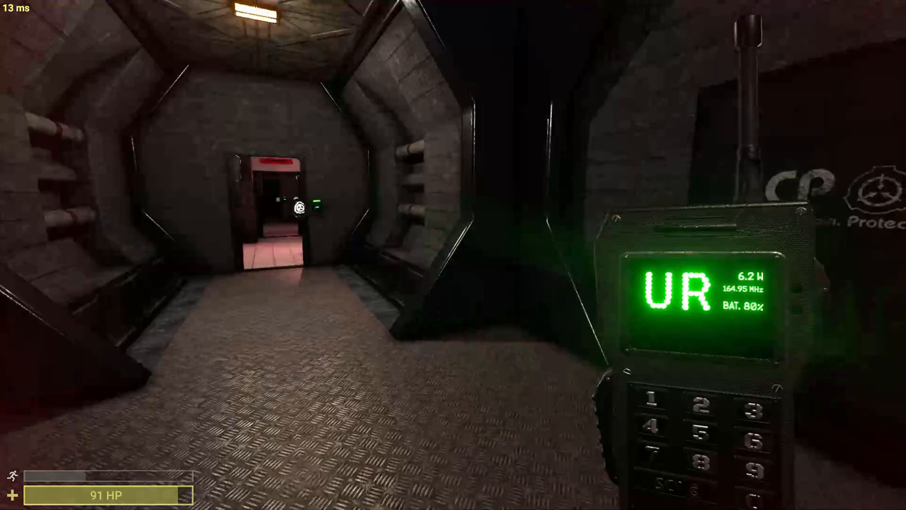
key(tab)
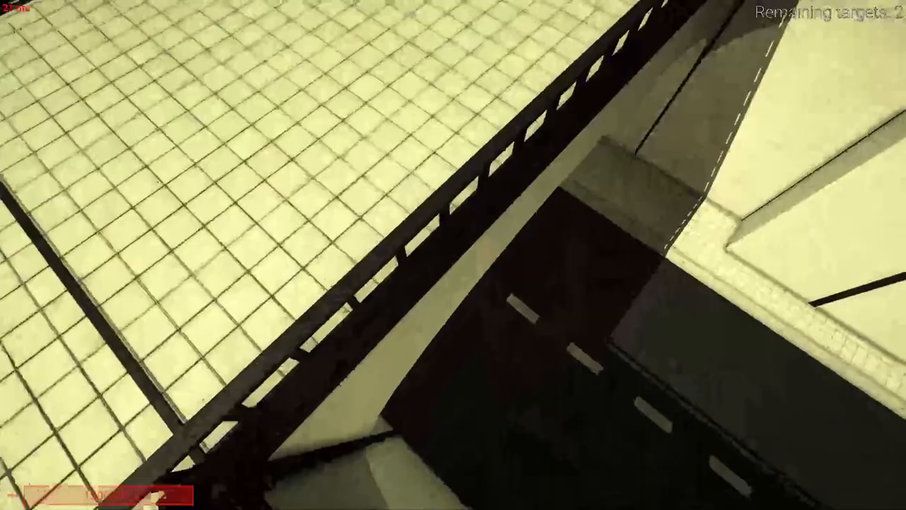
mouse_move(453, 255)
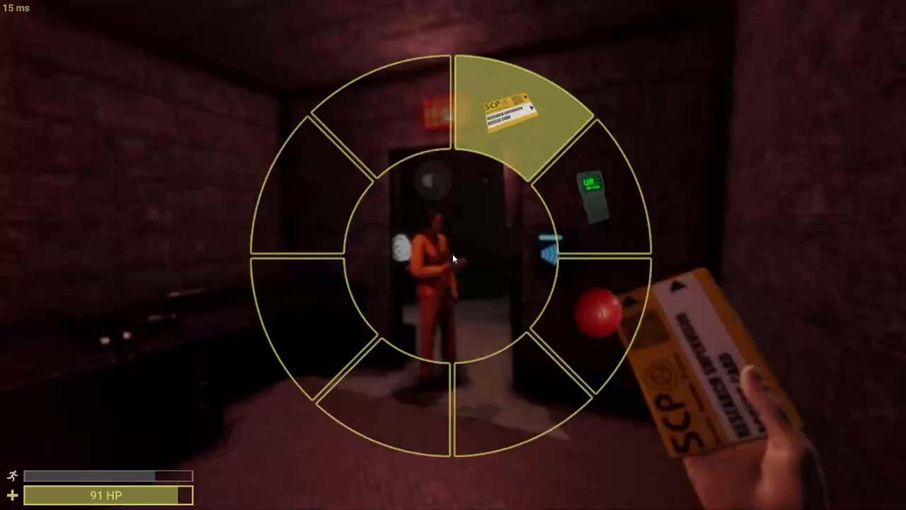
click(495, 106)
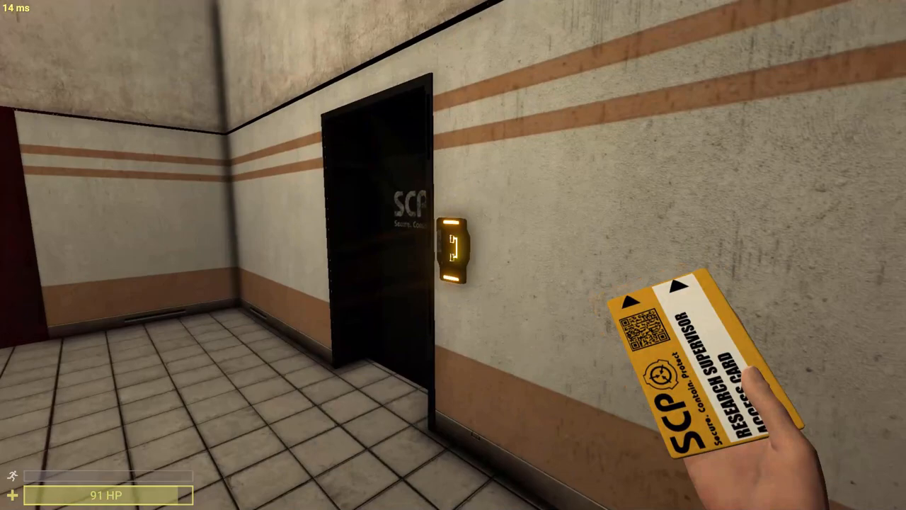
mouse_move(453, 255)
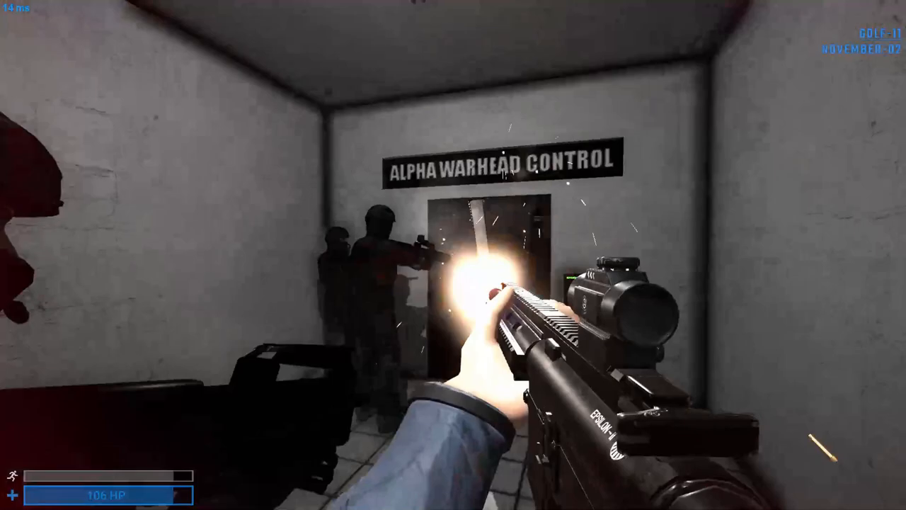
Step: Bring up the inventory of carried weapons, keycards and grenades at Alpha Warhead Control
key(tab)
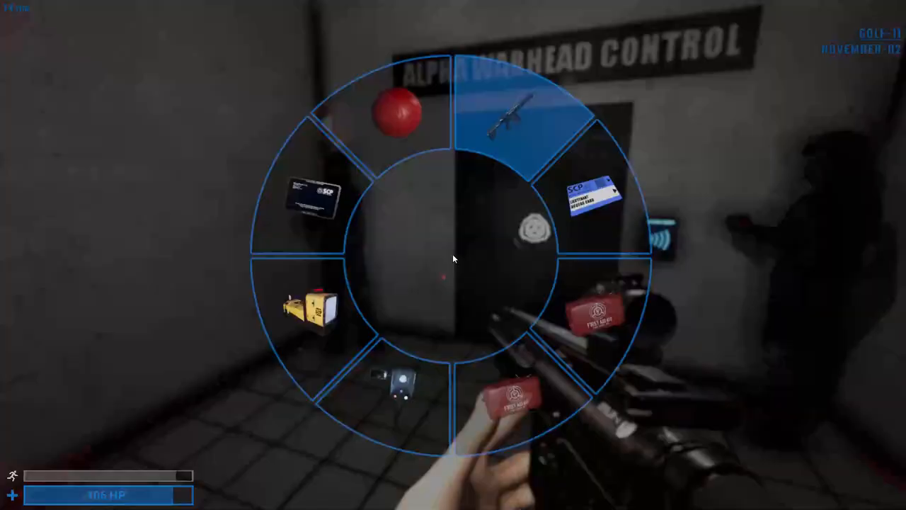